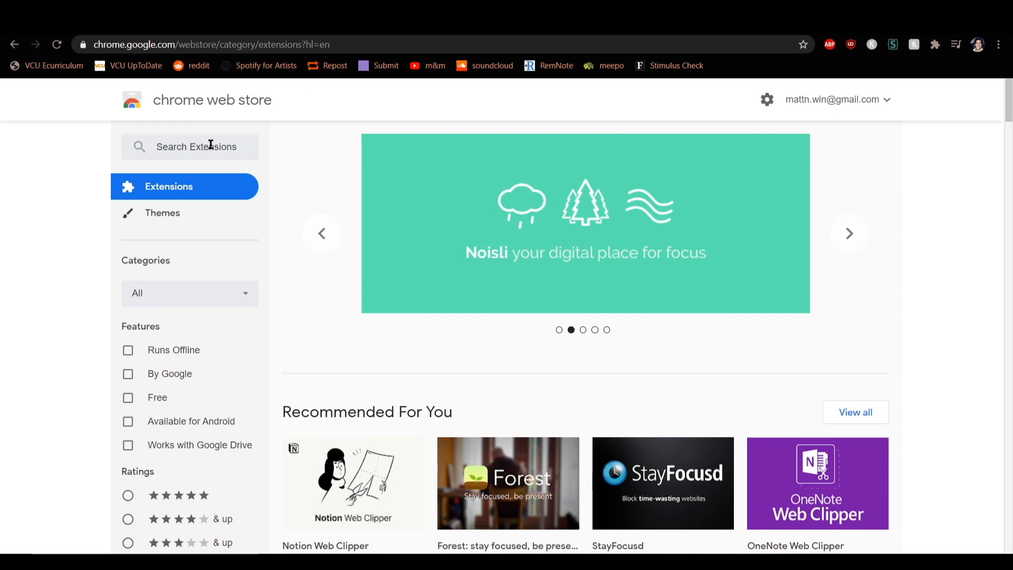
# Step: Search the Chrome Web Store for RemNote and go to the RemNote Clipper result
pyautogui.write('RemNote')
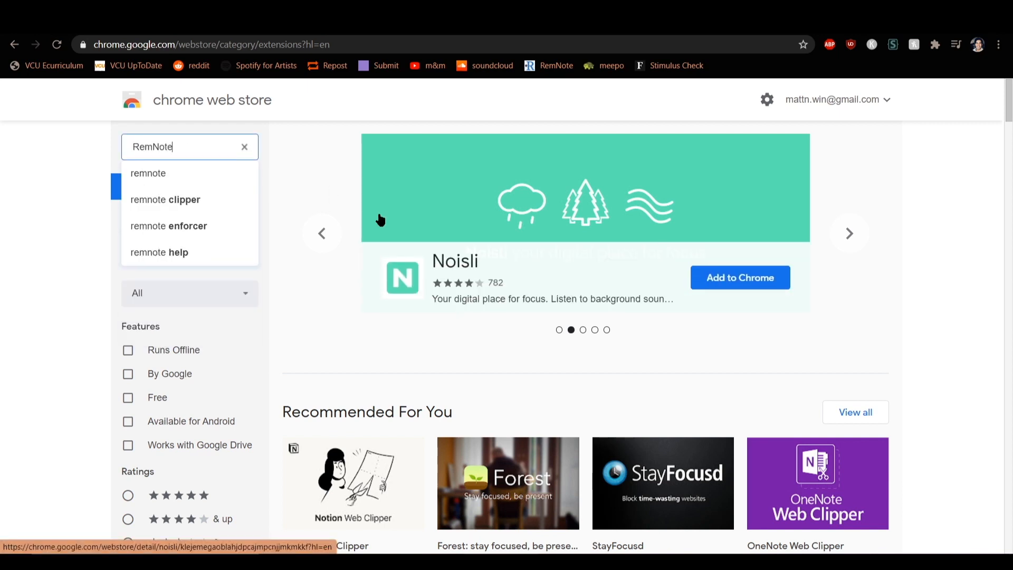
pyautogui.click(165, 199)
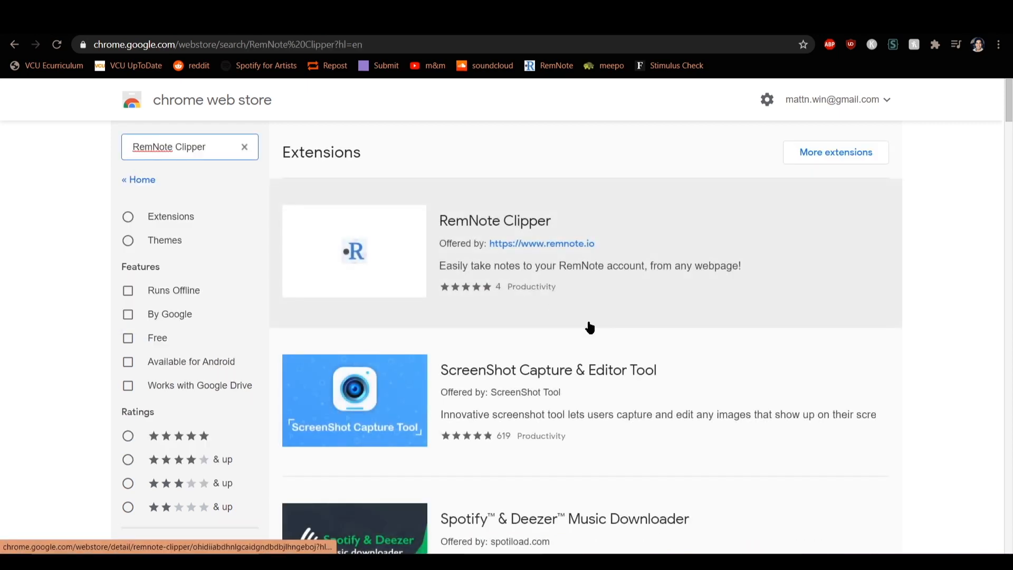
pyautogui.click(493, 221)
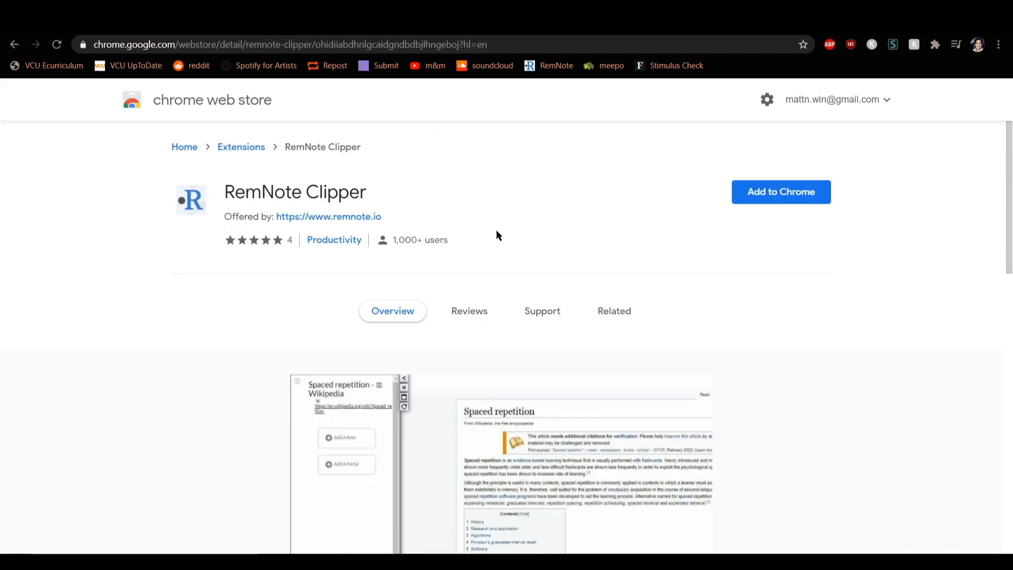
pyautogui.moveTo(262, 206)
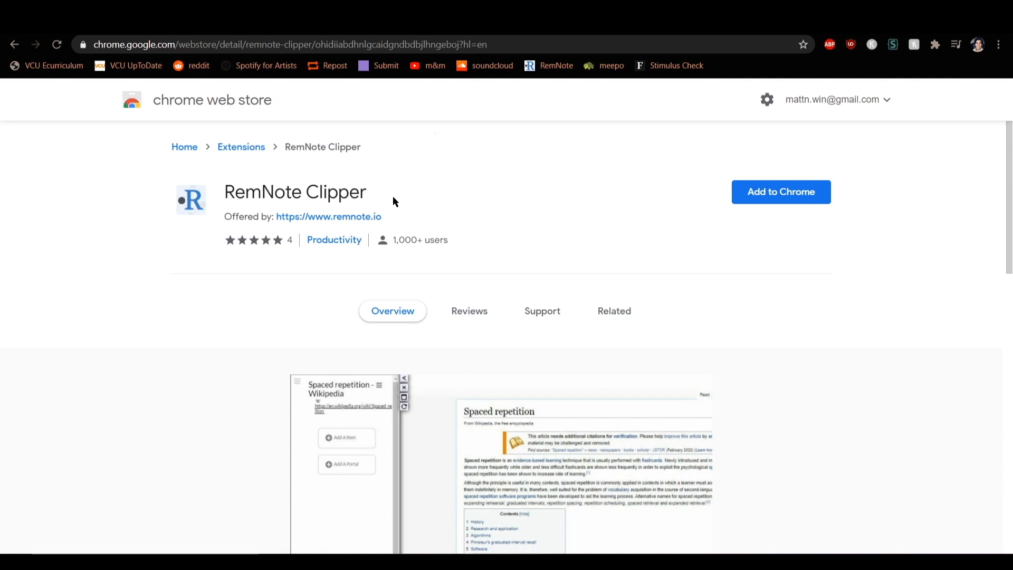
pyautogui.moveTo(582, 226)
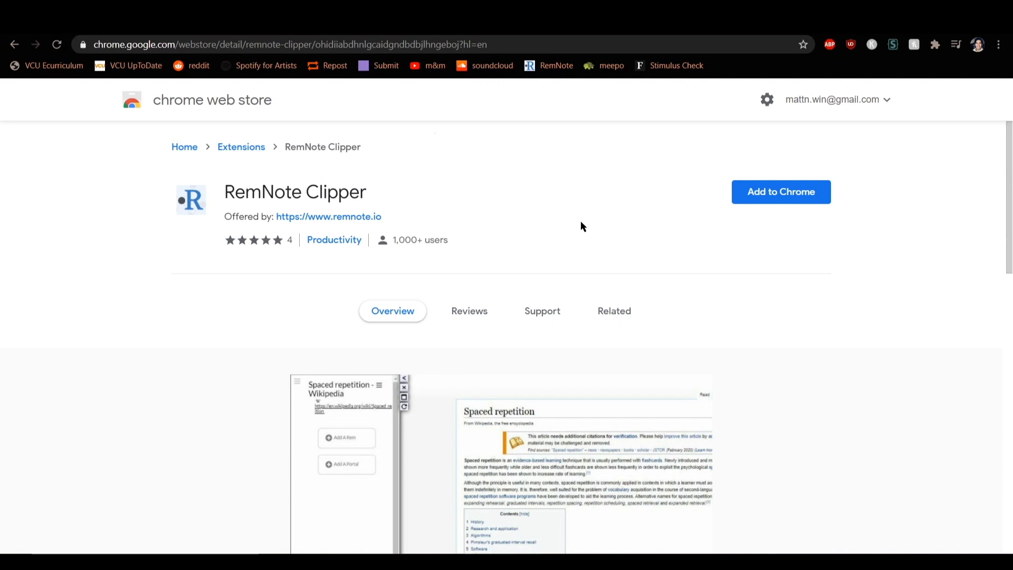
# Step: Add RemNote Clipper to Chrome and view its related extensions
pyautogui.click(781, 191)
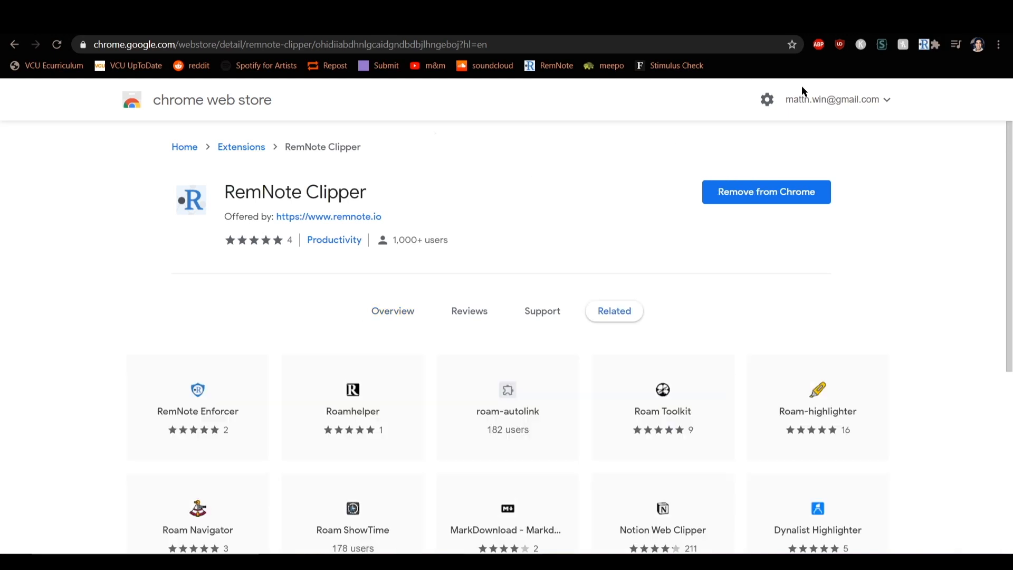
pyautogui.click(614, 310)
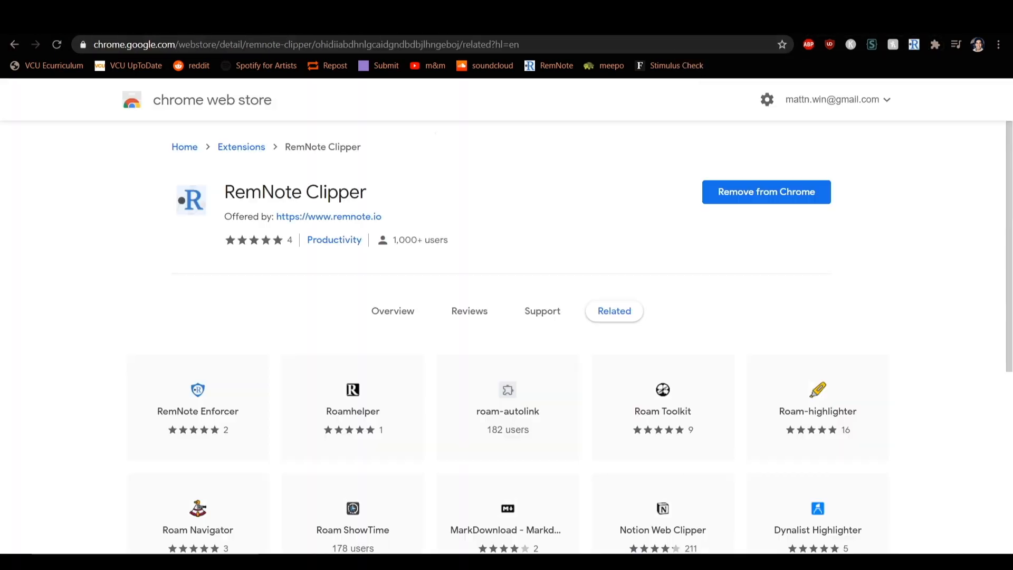
pyautogui.moveTo(869, 244)
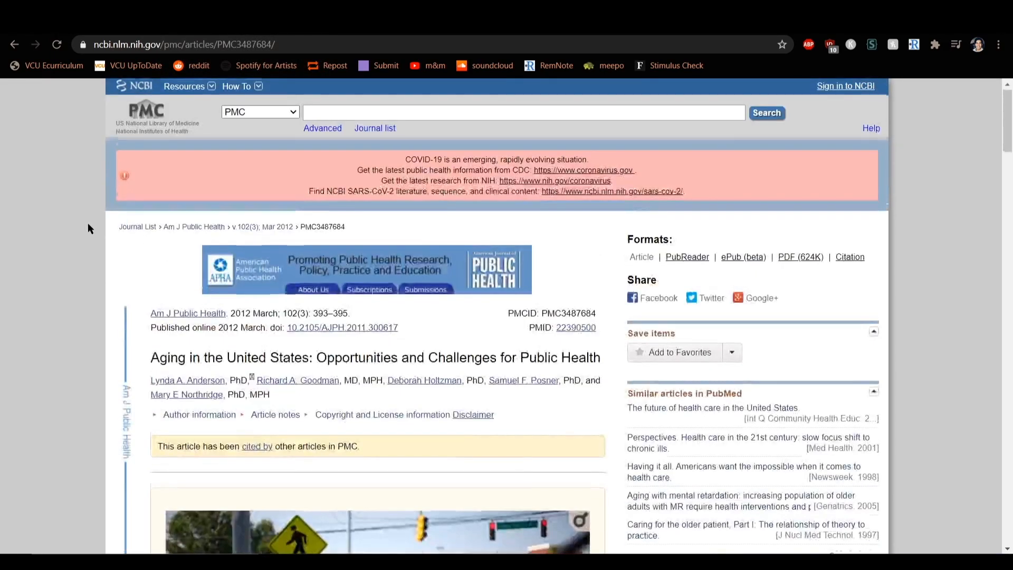
pyautogui.scroll(-3)
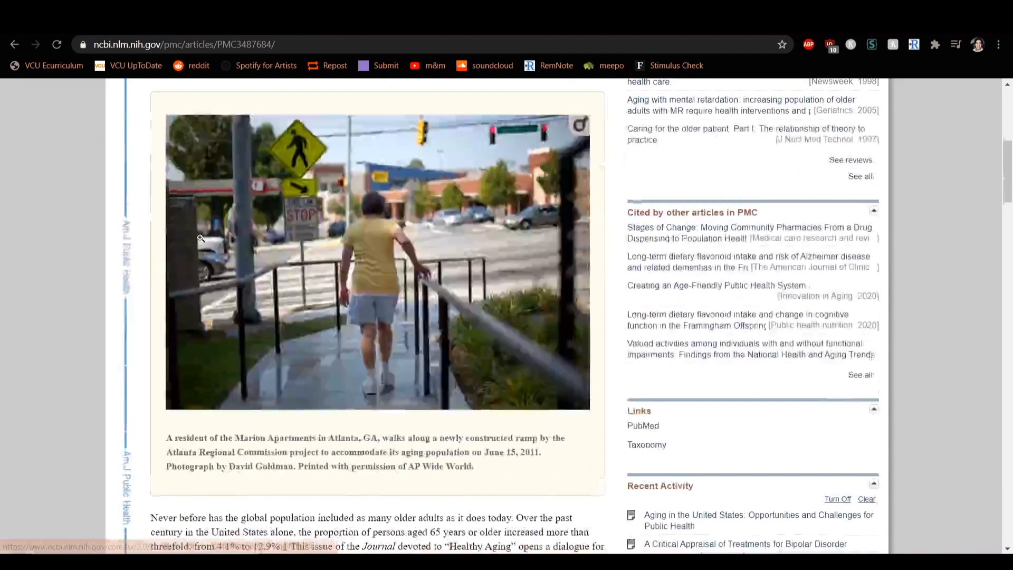
pyautogui.click(913, 45)
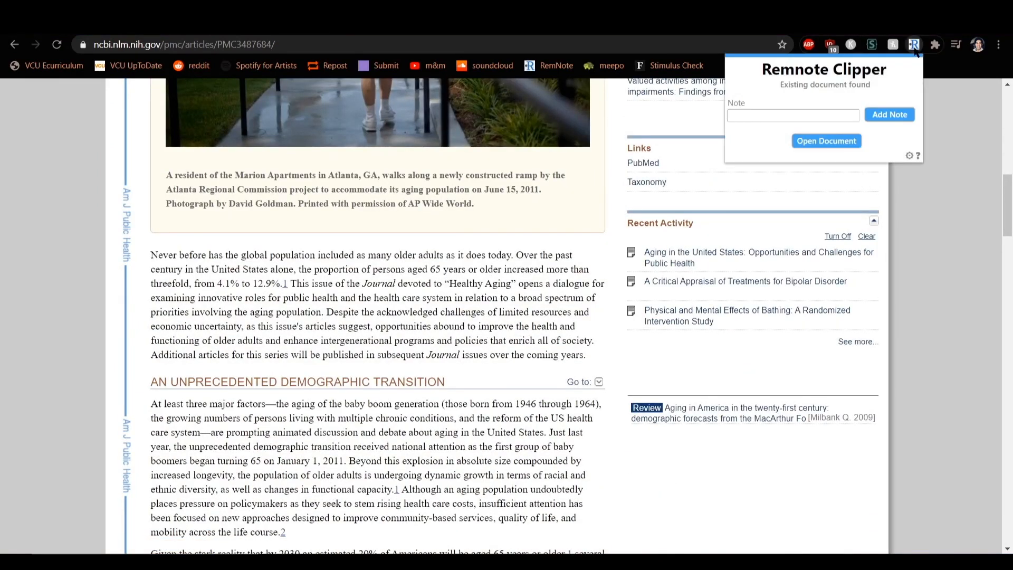
pyautogui.click(794, 115)
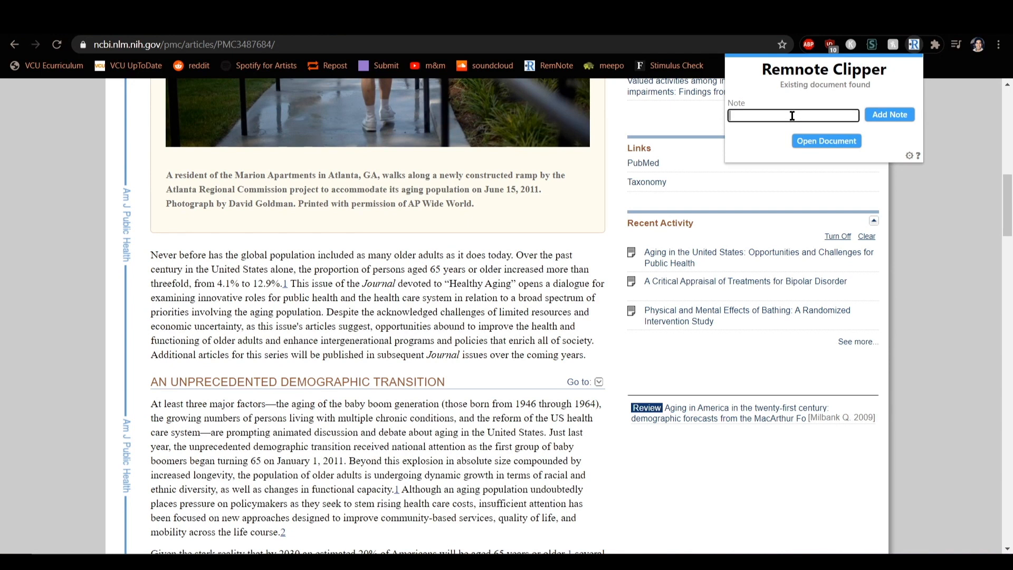
pyautogui.write('W')
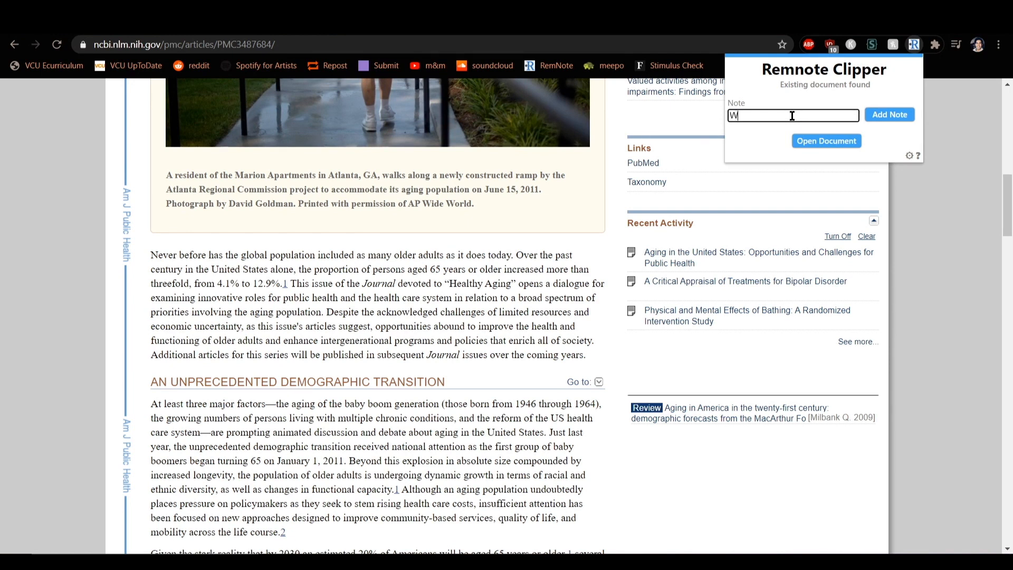
pyautogui.write('e all get older')
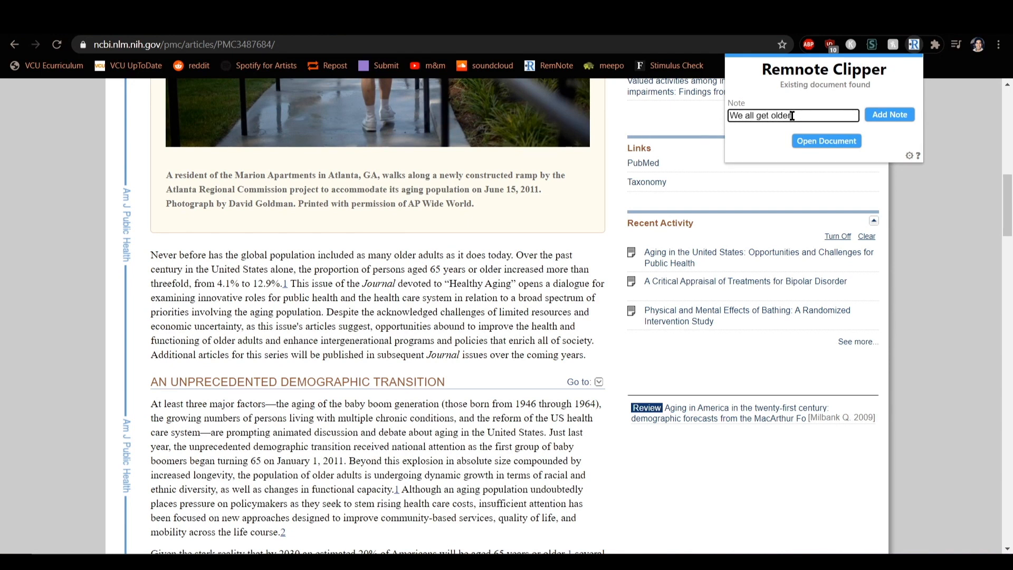
pyautogui.click(888, 114)
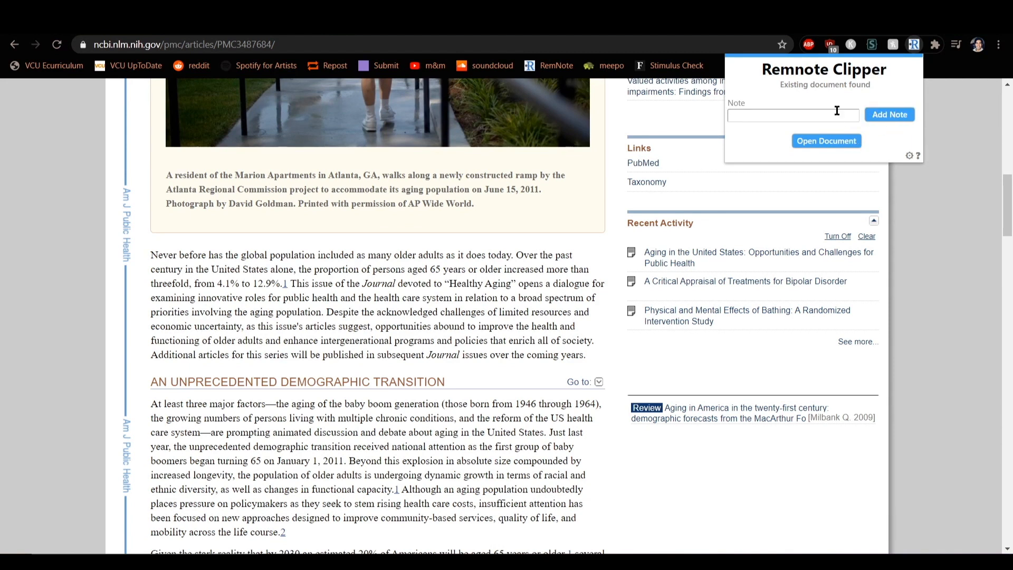
pyautogui.moveTo(753, 147)
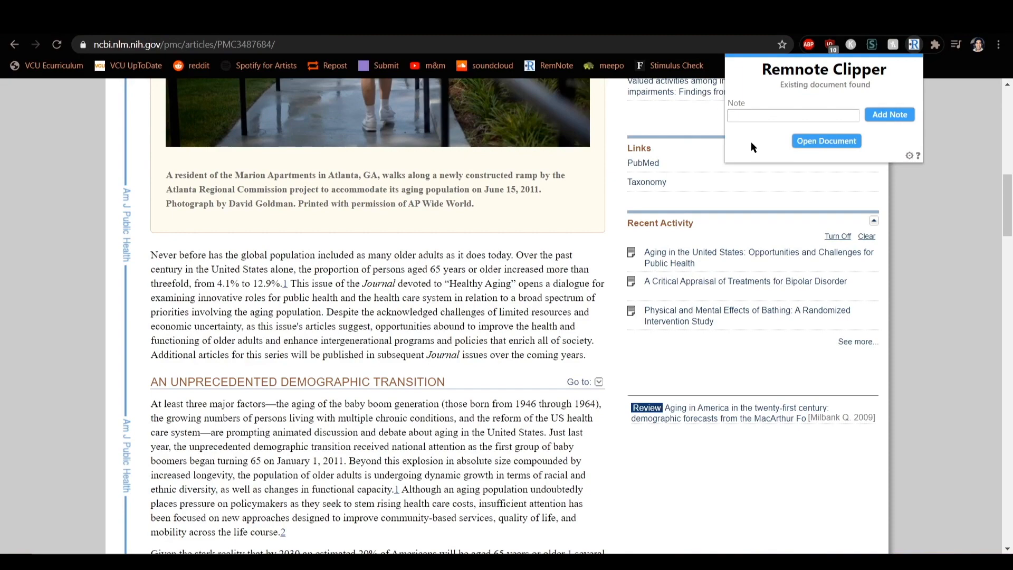
pyautogui.moveTo(568, 195)
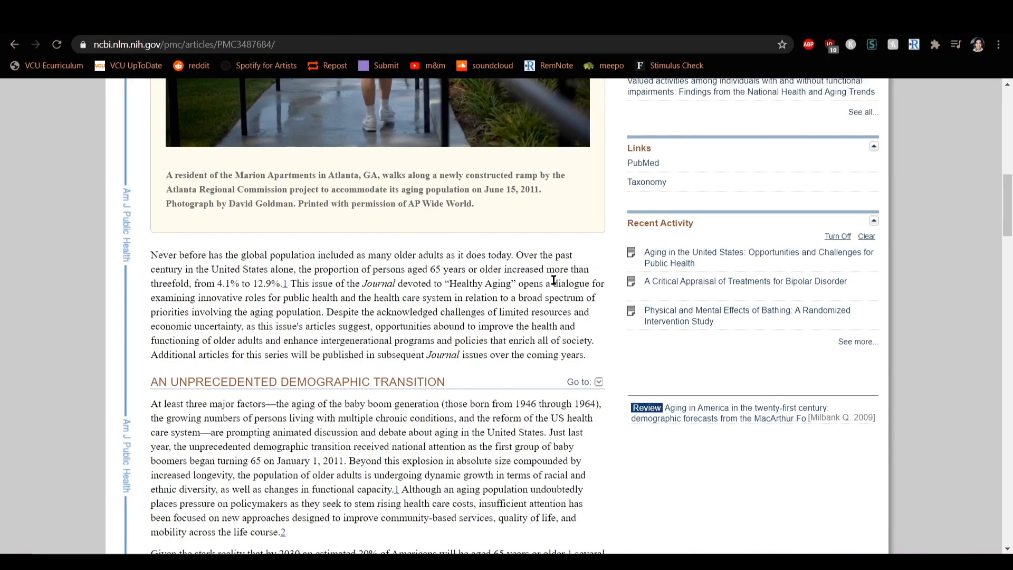
pyautogui.moveTo(499, 326)
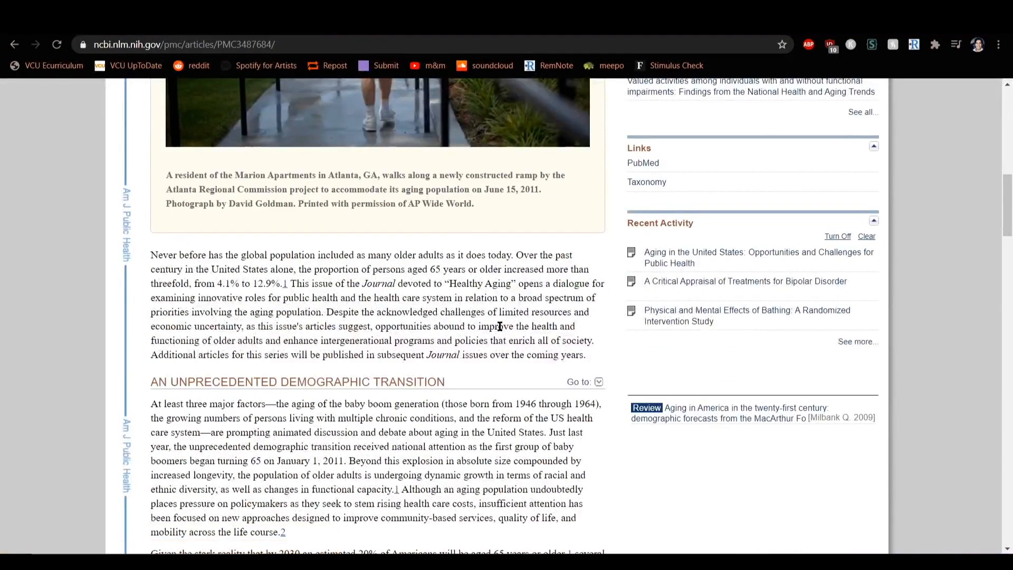
pyautogui.scroll(-3)
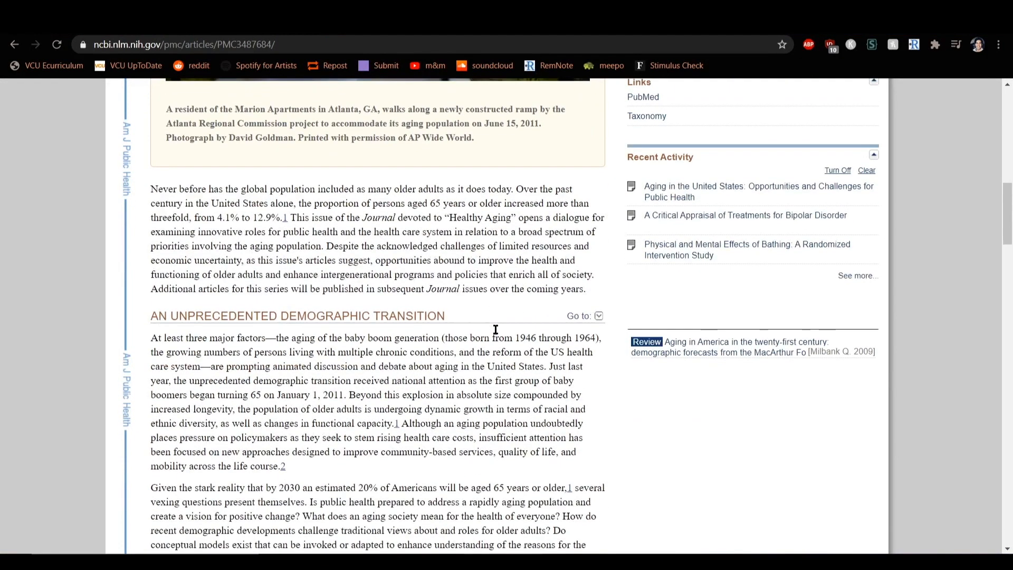
pyautogui.scroll(-3)
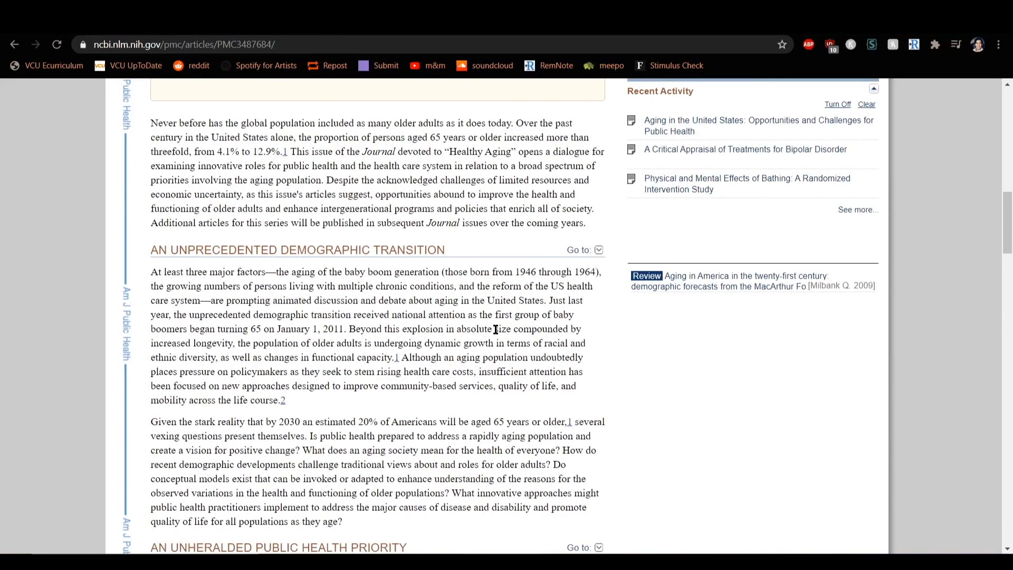
pyautogui.moveTo(401, 357)
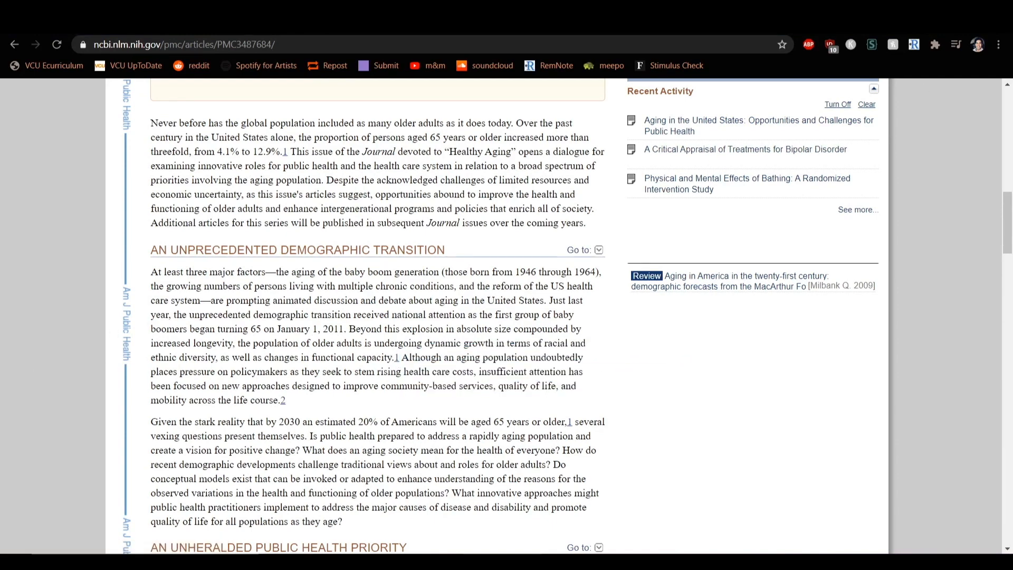
# Step: From the clipper icon, show the article's existing RemNote document beside the page
pyautogui.click(914, 44)
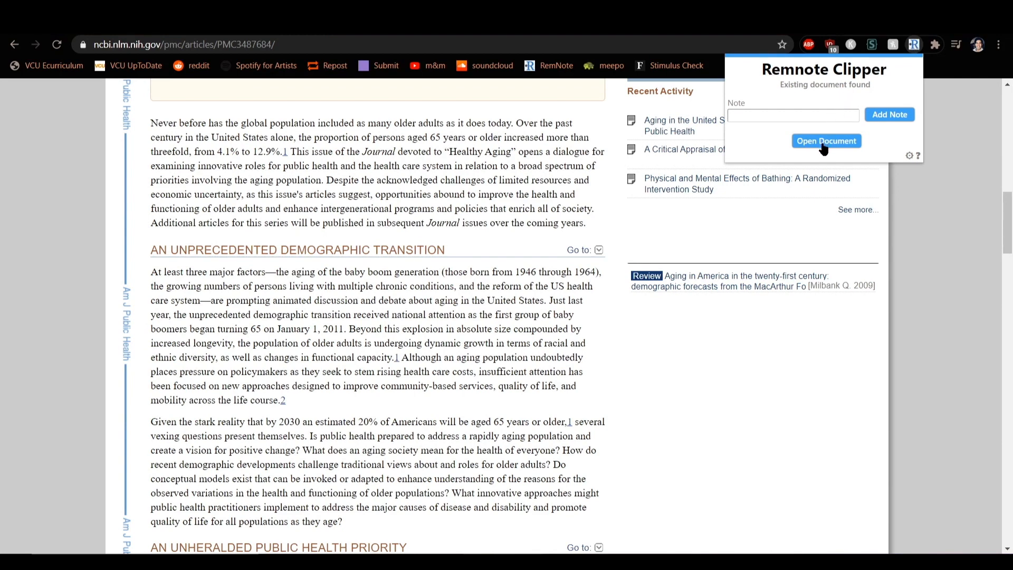
pyautogui.click(826, 142)
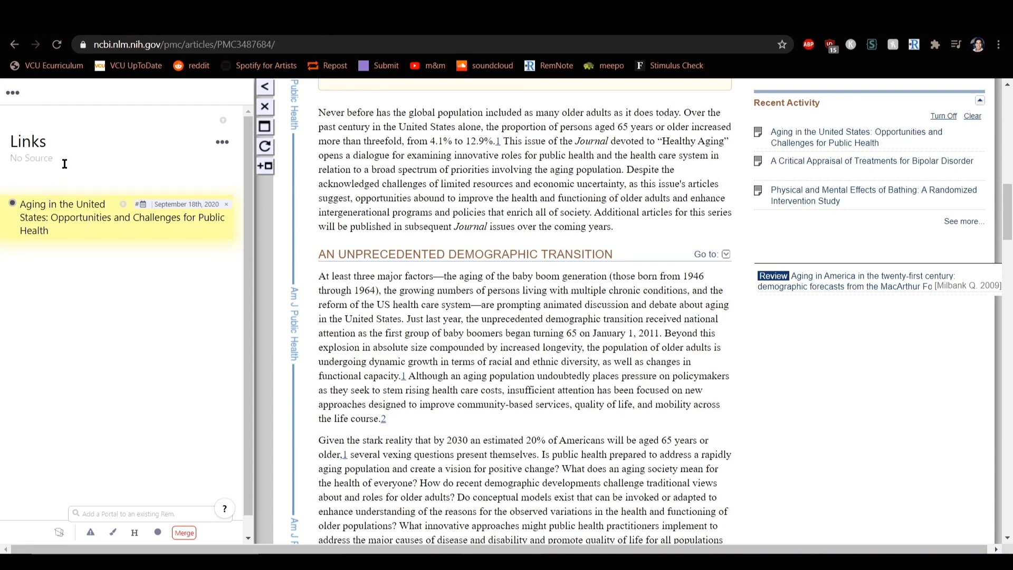
# Step: Enter the aging article's document and add a bullet 'notes notes notes' under 'We all get older'
pyautogui.click(62, 203)
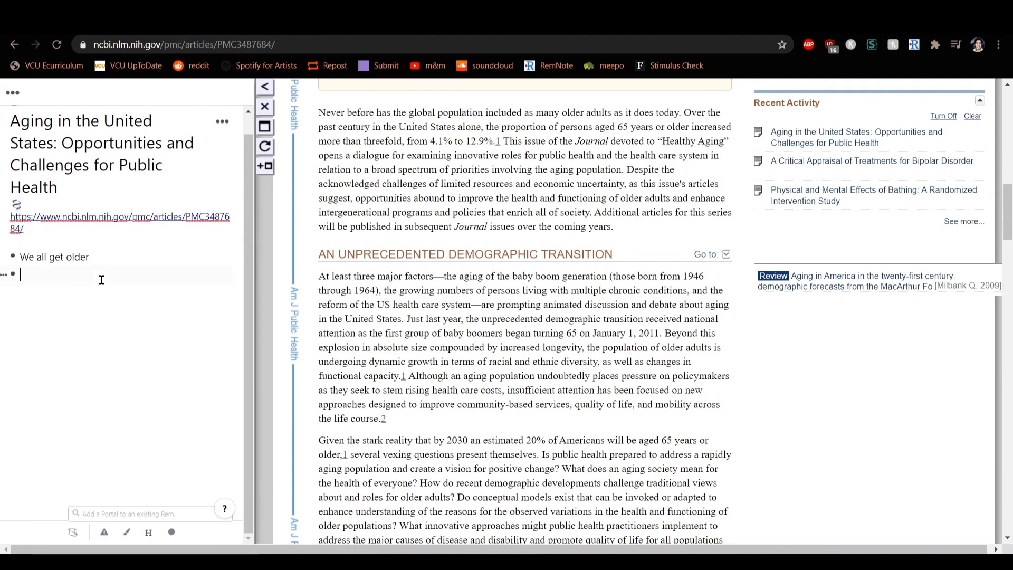
pyautogui.write('notes')
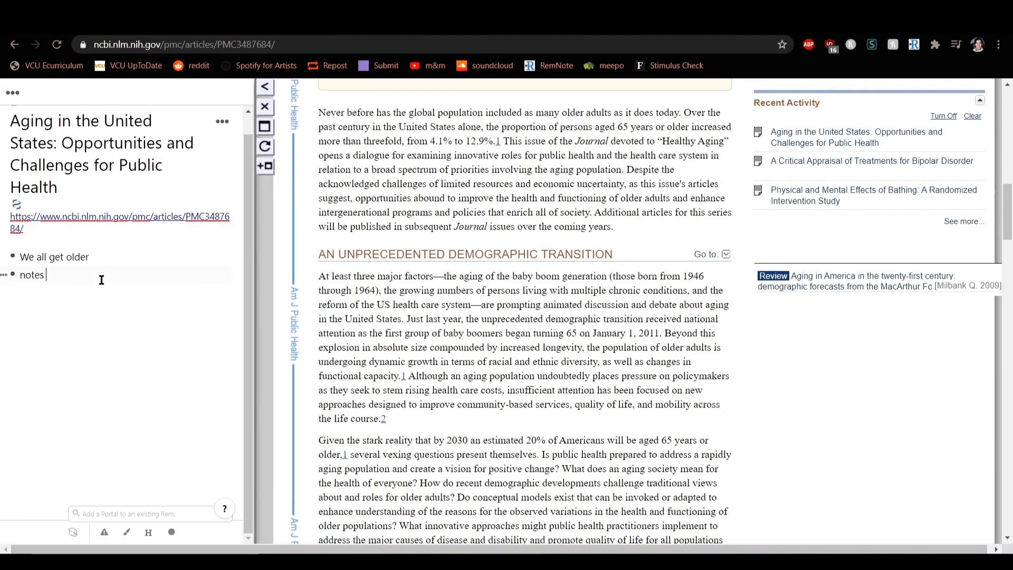
pyautogui.write('notes notes')
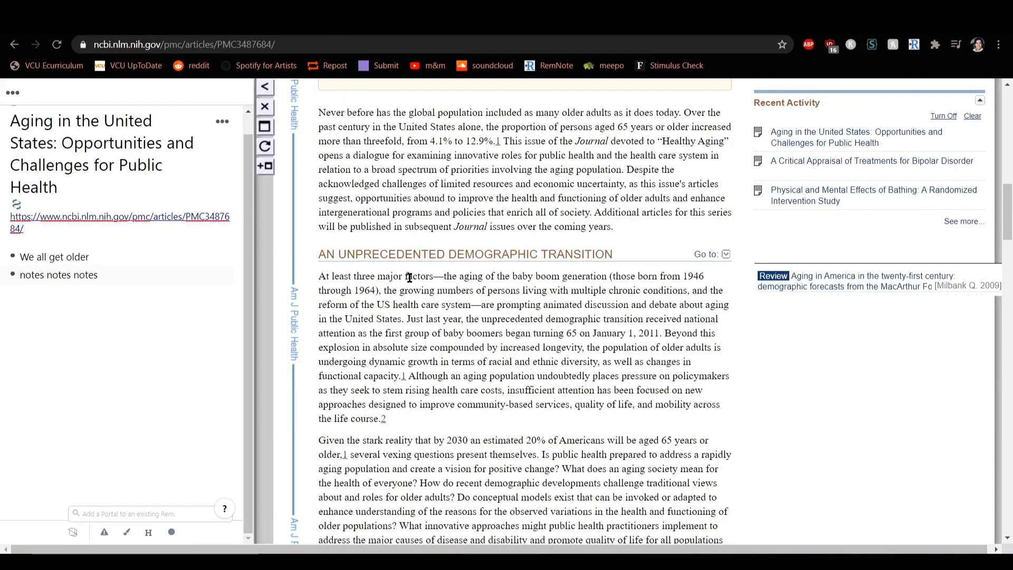
pyautogui.scroll(-3)
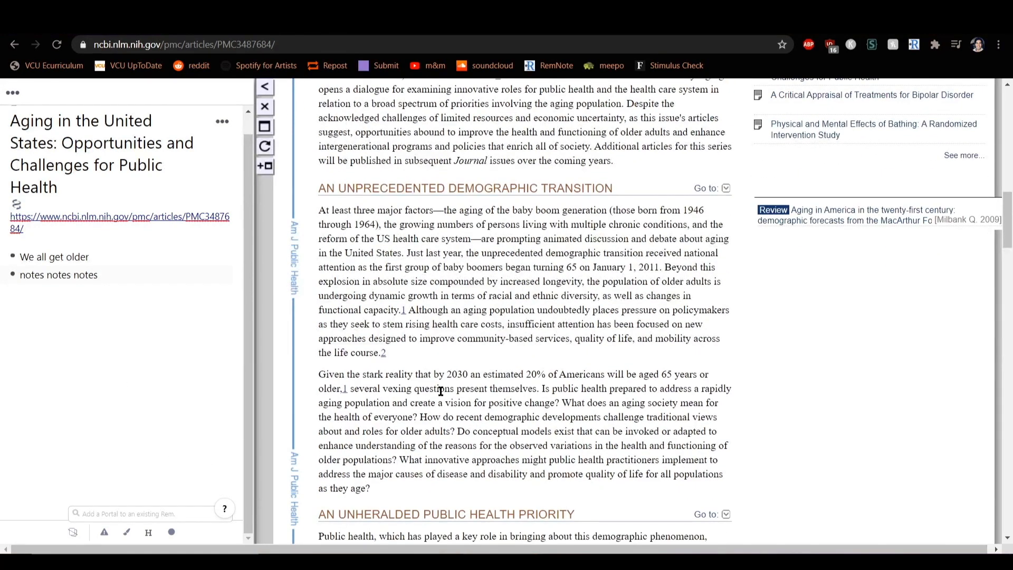
pyautogui.moveTo(431, 373)
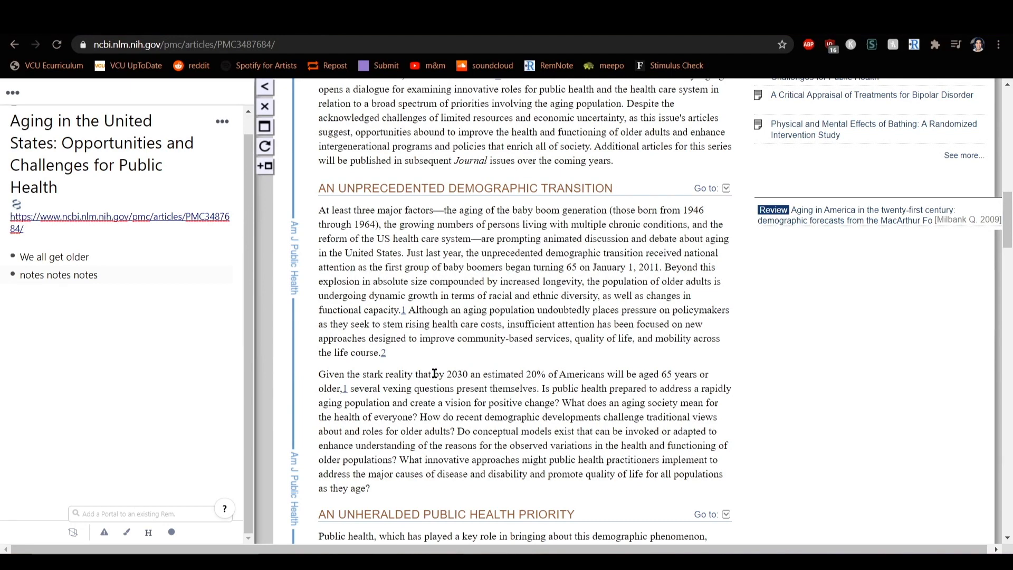
# Step: Clip the passage about Americans aged 65 by 2030 into the document
pyautogui.moveTo(434, 374); pyautogui.dragTo(684, 373)
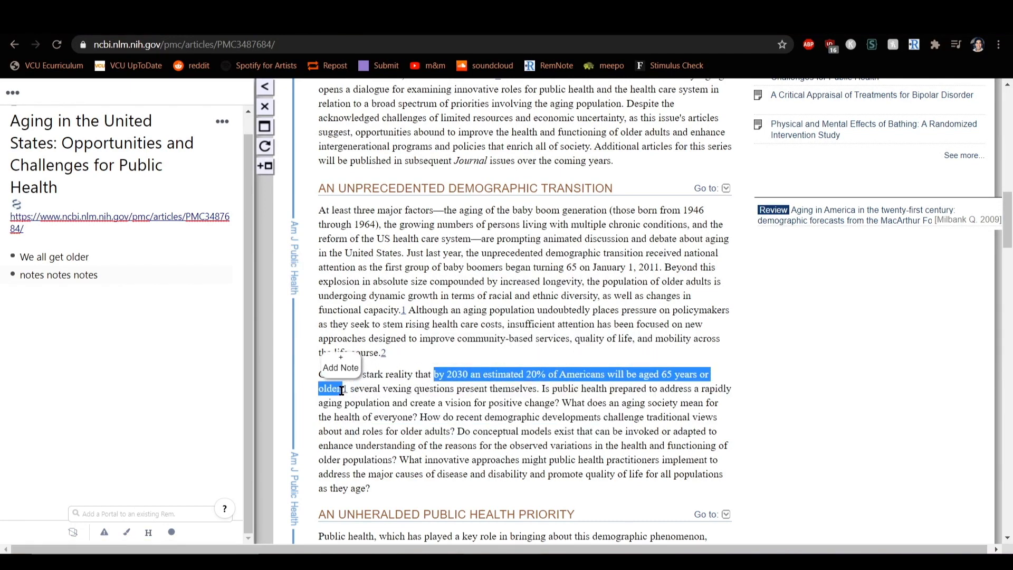
pyautogui.click(340, 367)
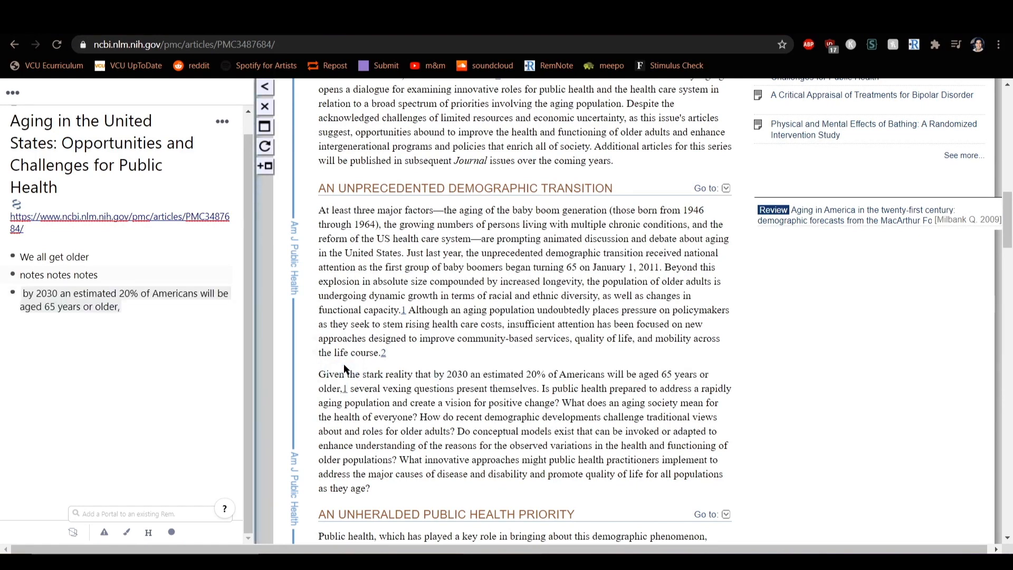
pyautogui.moveTo(291, 362)
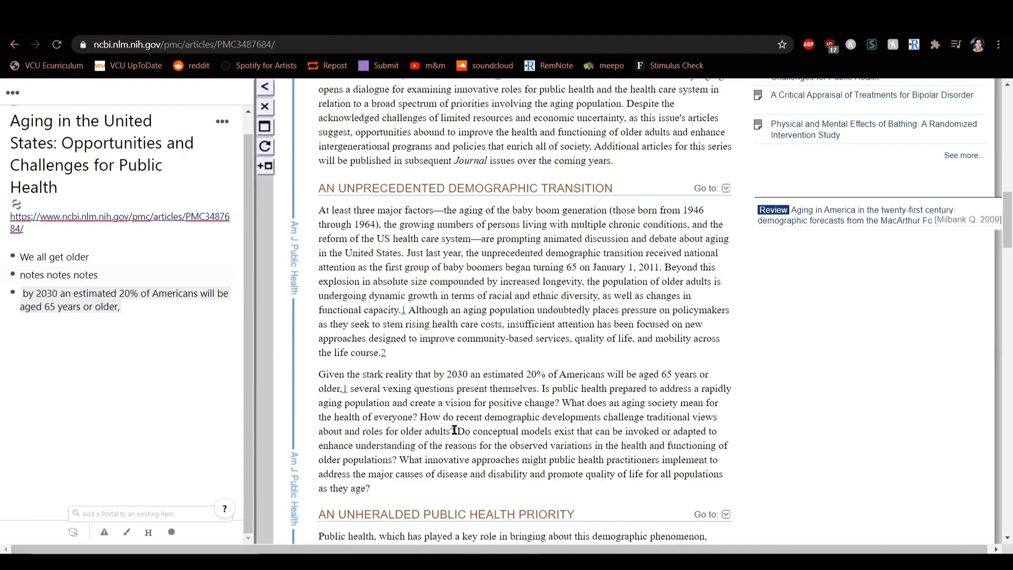
# Step: Clip the closing question about innovative public health approaches into the document
pyautogui.moveTo(398, 459); pyautogui.dragTo(587, 459)
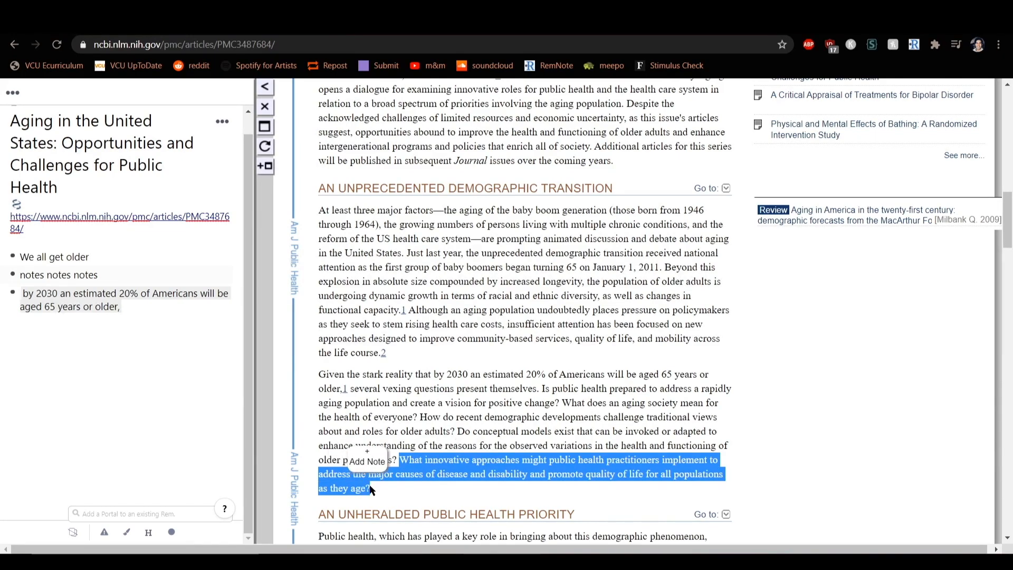
pyautogui.click(366, 462)
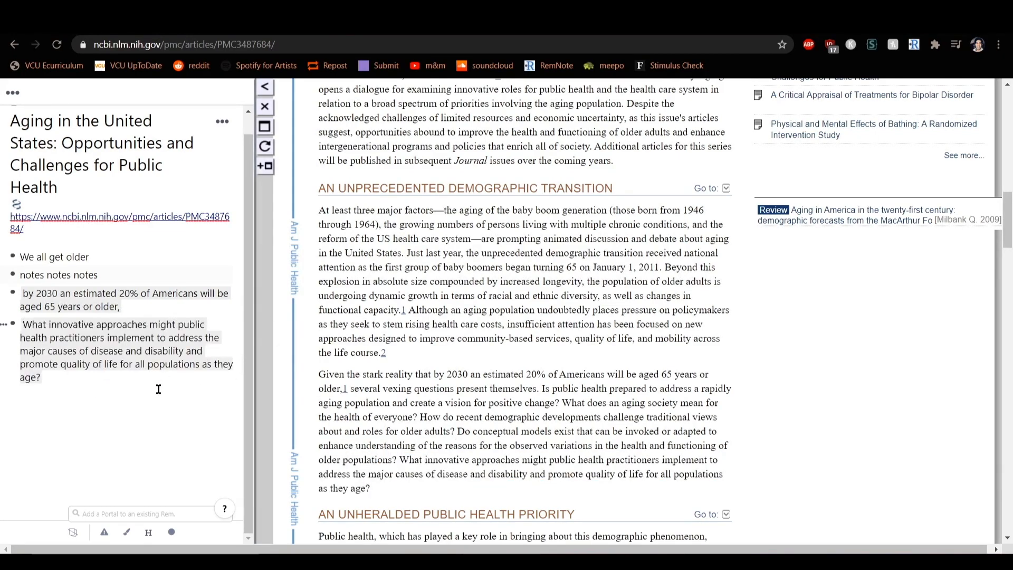